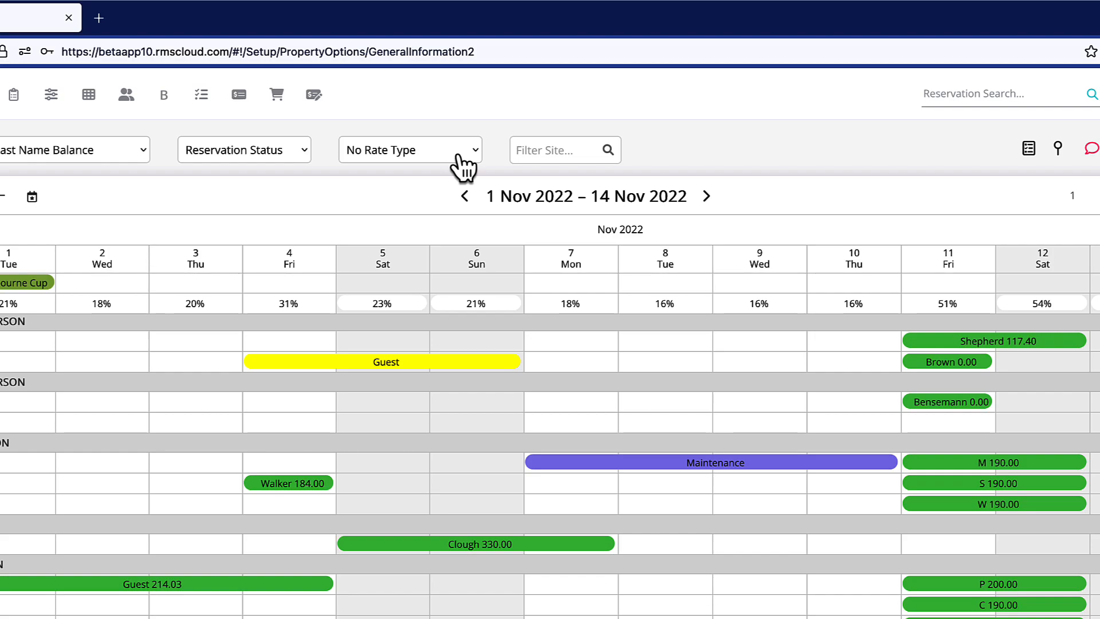
Set the Booking Chart rate type to BAR (Multi) so nightly rates appear
click(410, 149)
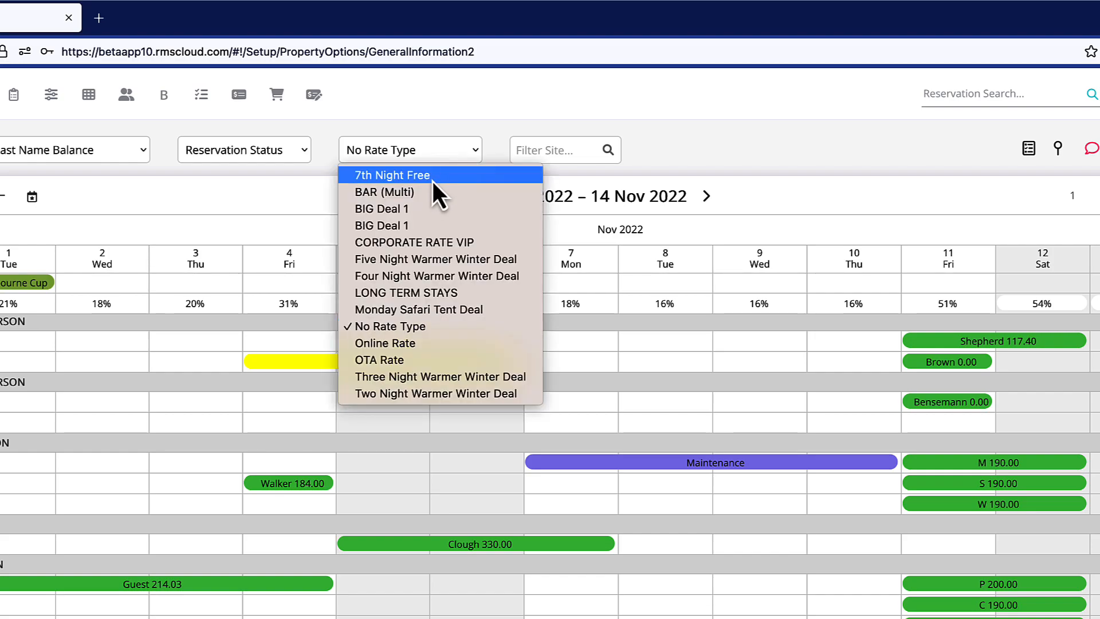
click(382, 192)
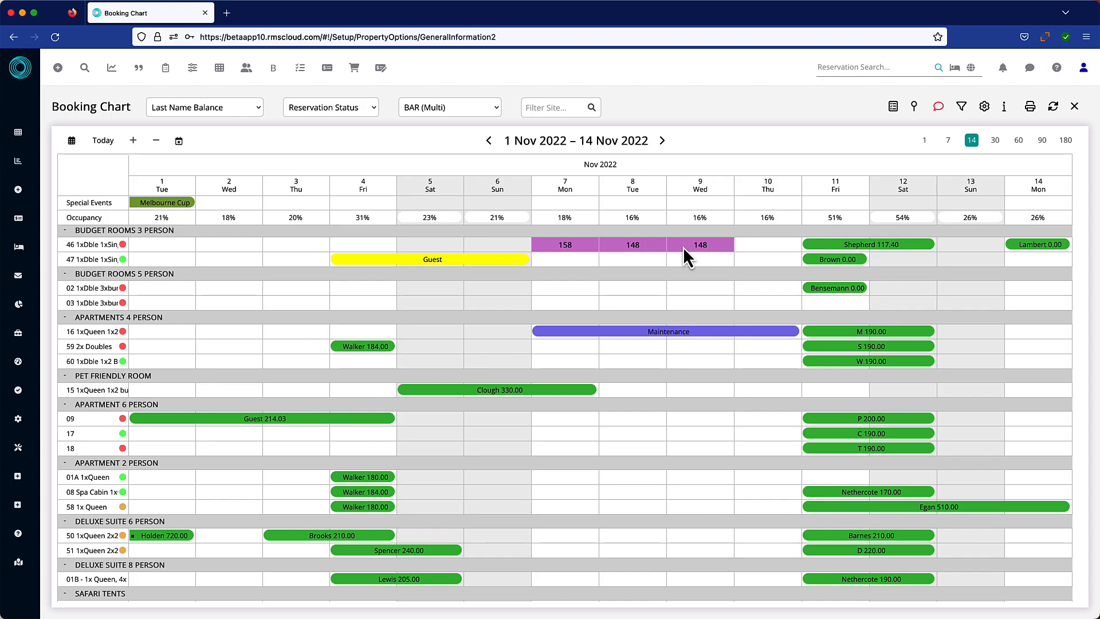
mouse_move(726, 264)
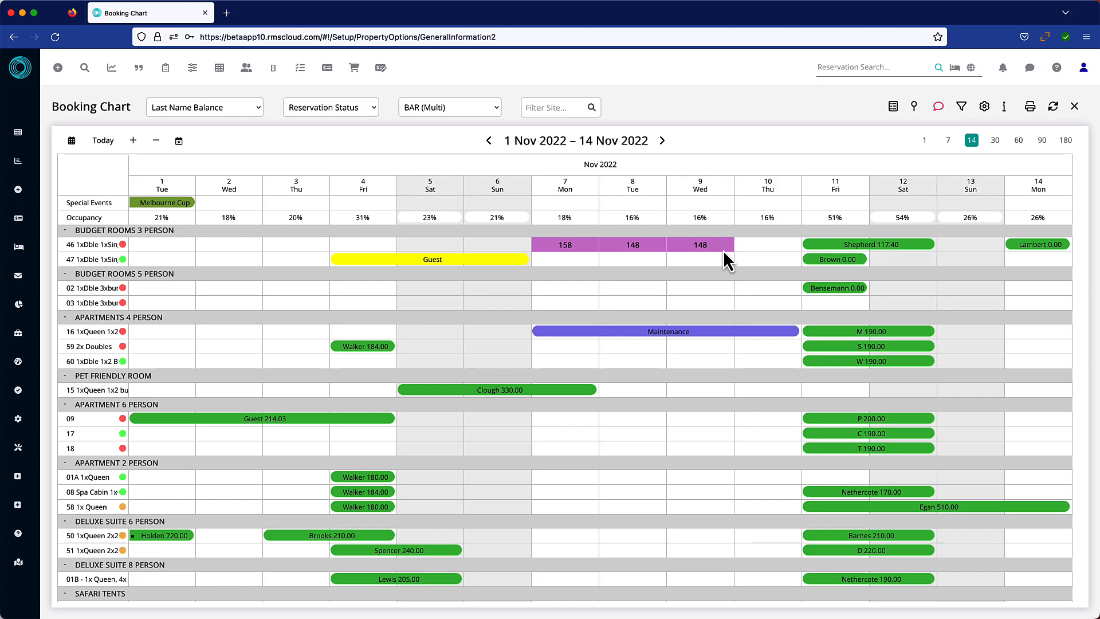
Discard the room 46 stay and draw a 7–9 Nov stay on room 09 totalling AUD 524
click(730, 258)
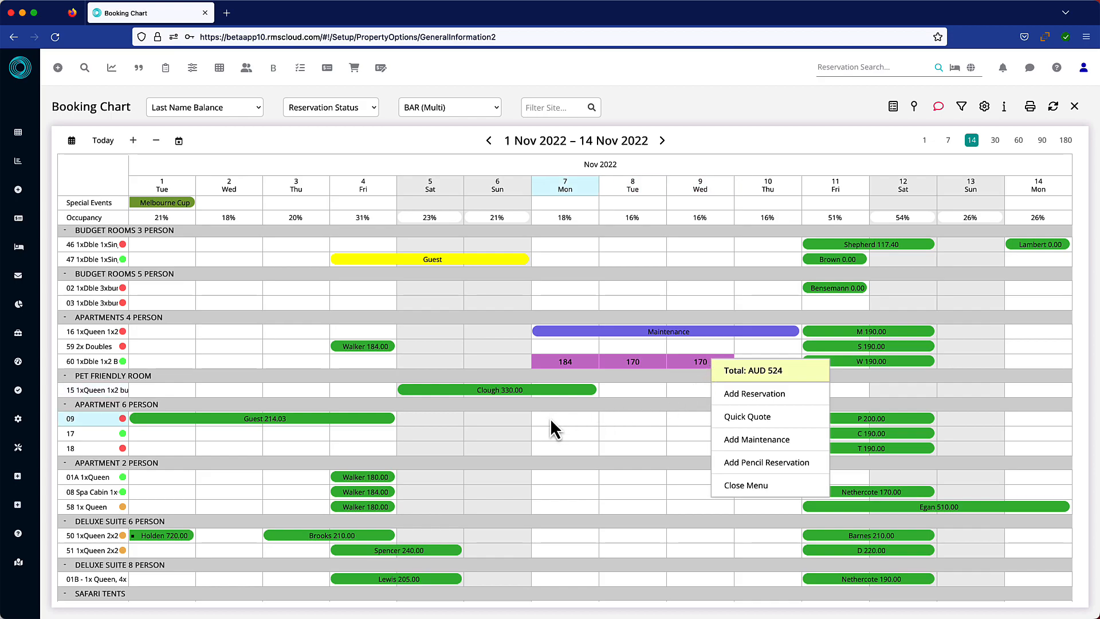
click(746, 486)
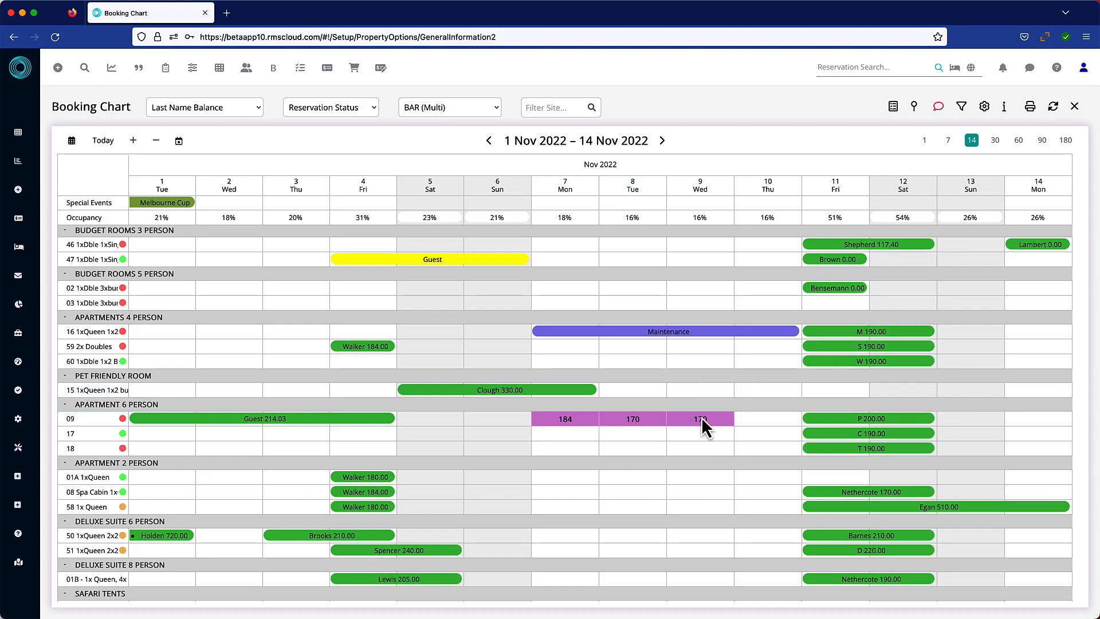
click(701, 419)
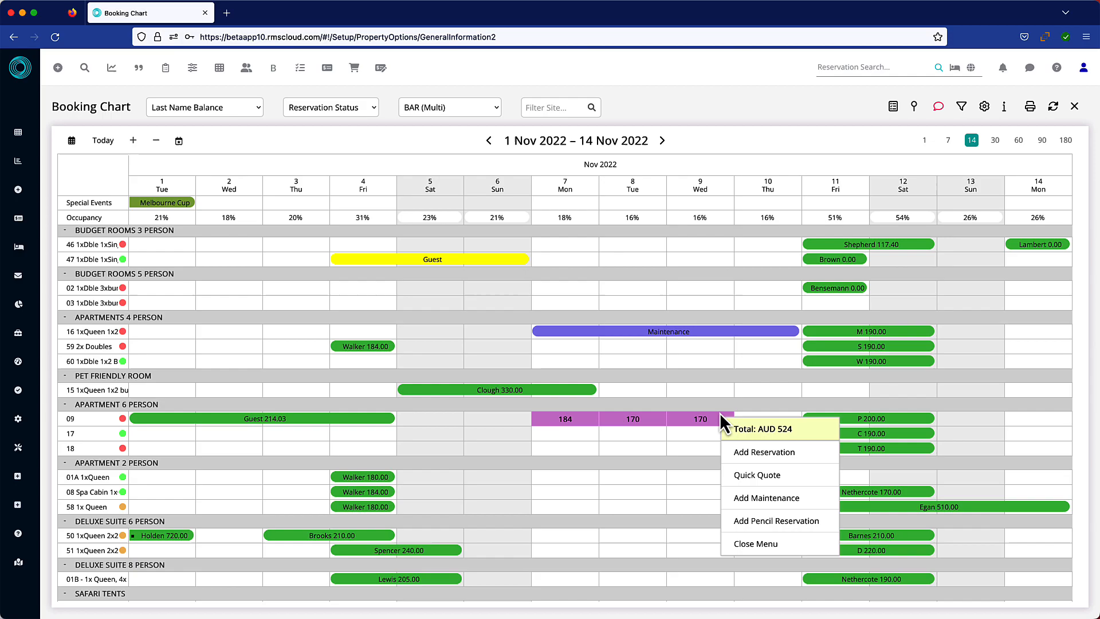
click(449, 108)
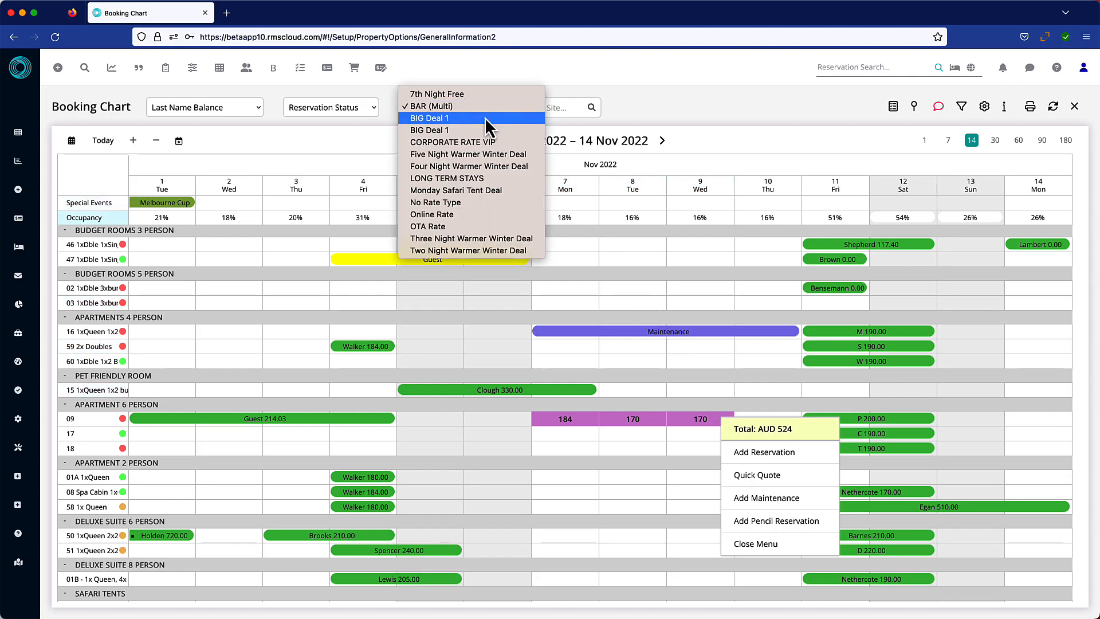
Reprice the room 09 stay at BIG Deal 1: 138, 127, 127, total AUD 392
click(428, 118)
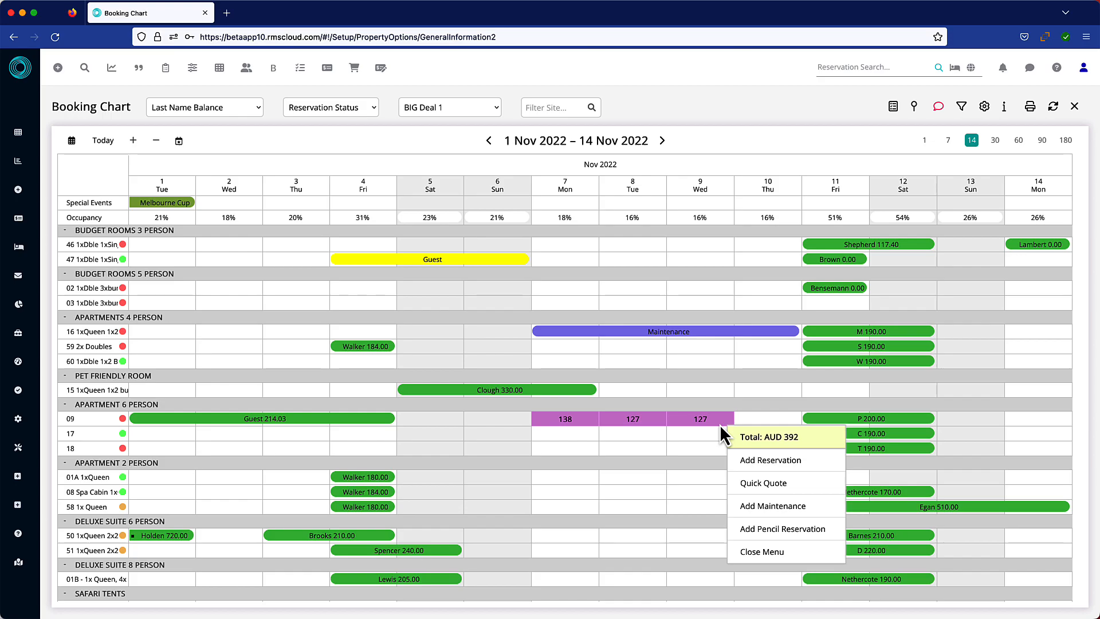
click(983, 106)
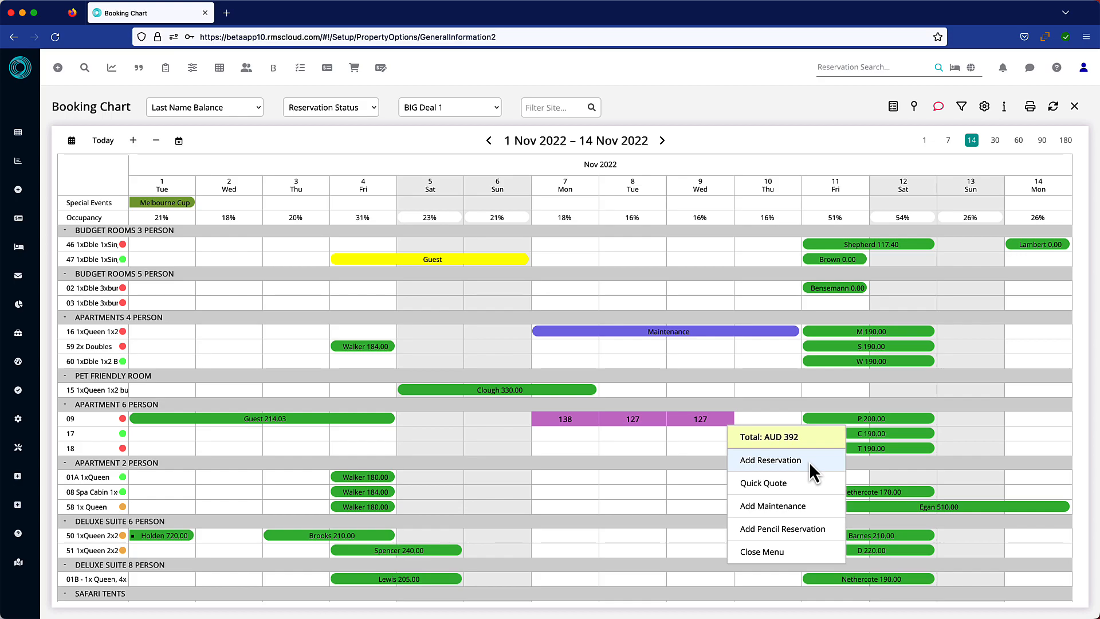
Get a Quick Quote for the drawn stay listing Apartments 4 Person rates
click(770, 461)
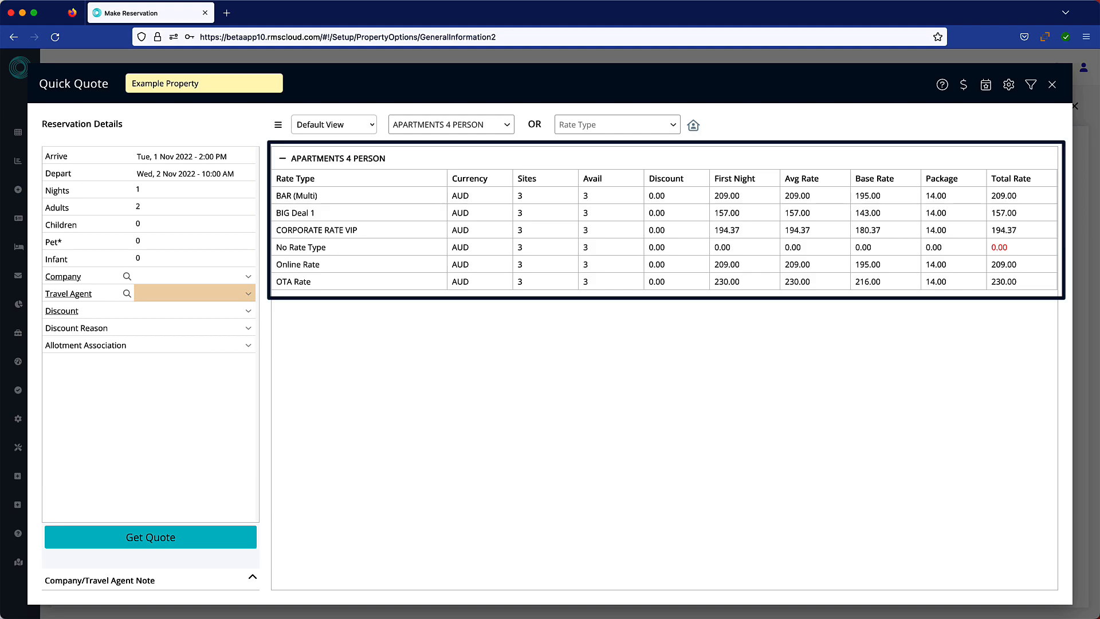
Switch the Quick Quote to BAR (Multi) rates across all categories, AUD 70–280
click(617, 124)
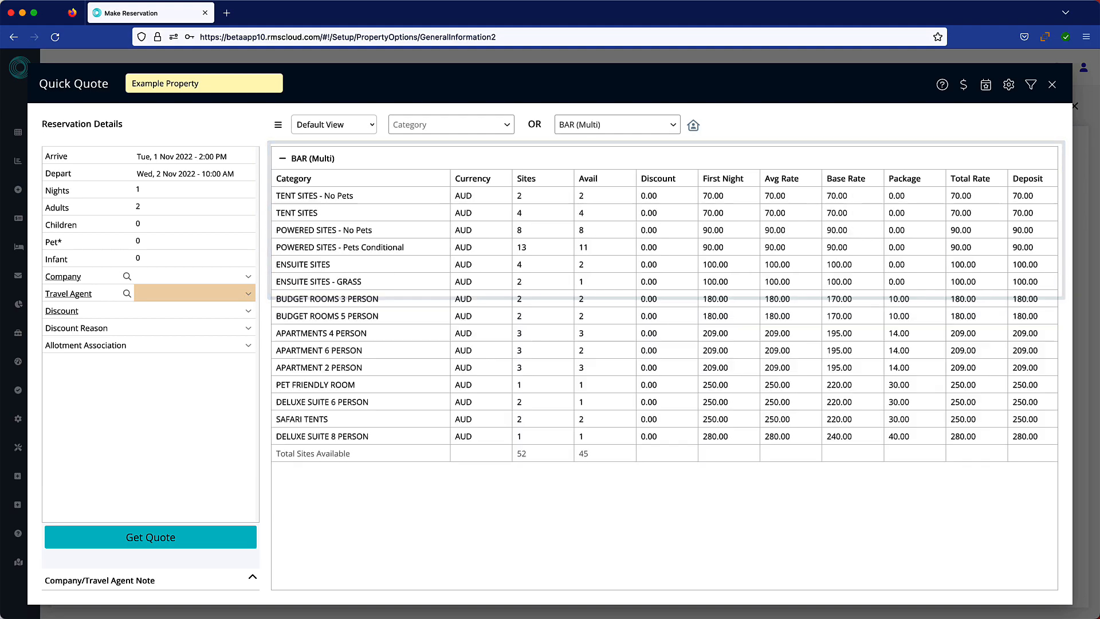